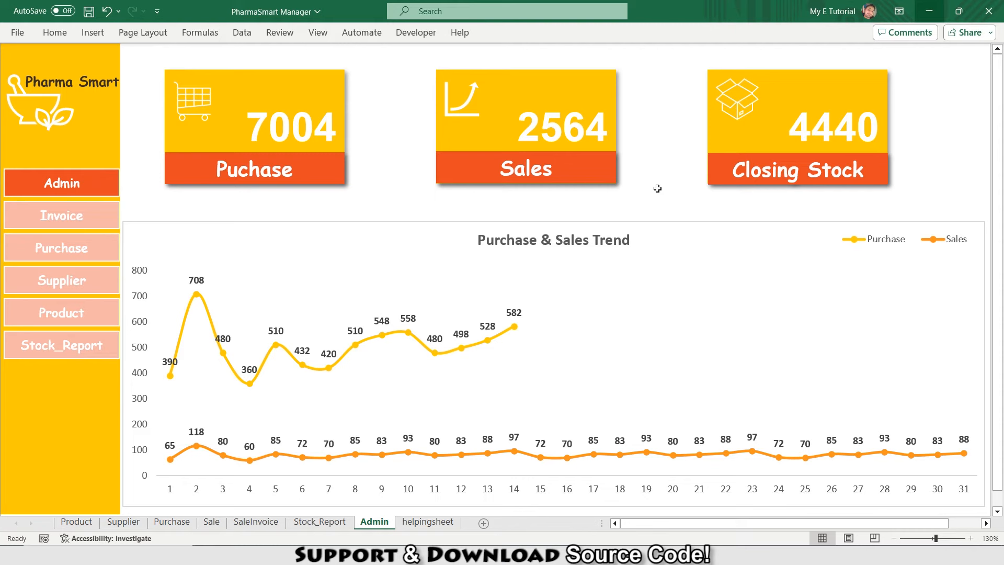
mouse_move(378, 264)
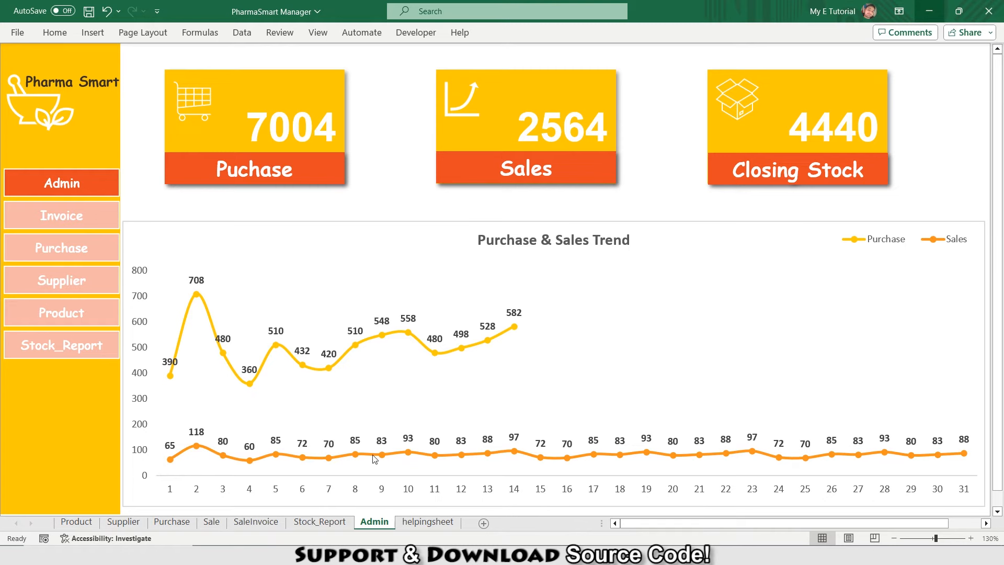
mouse_move(324, 455)
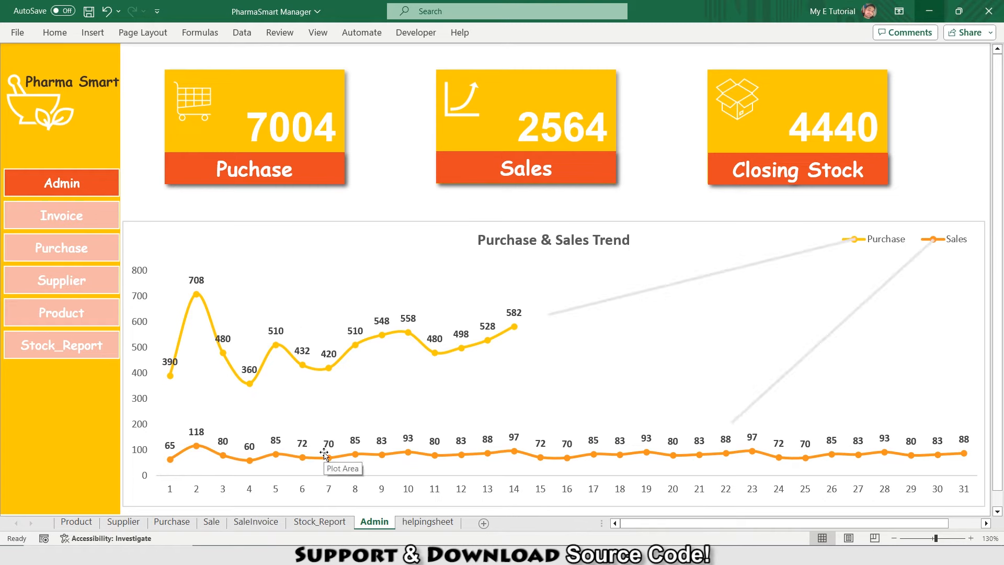
mouse_move(317, 458)
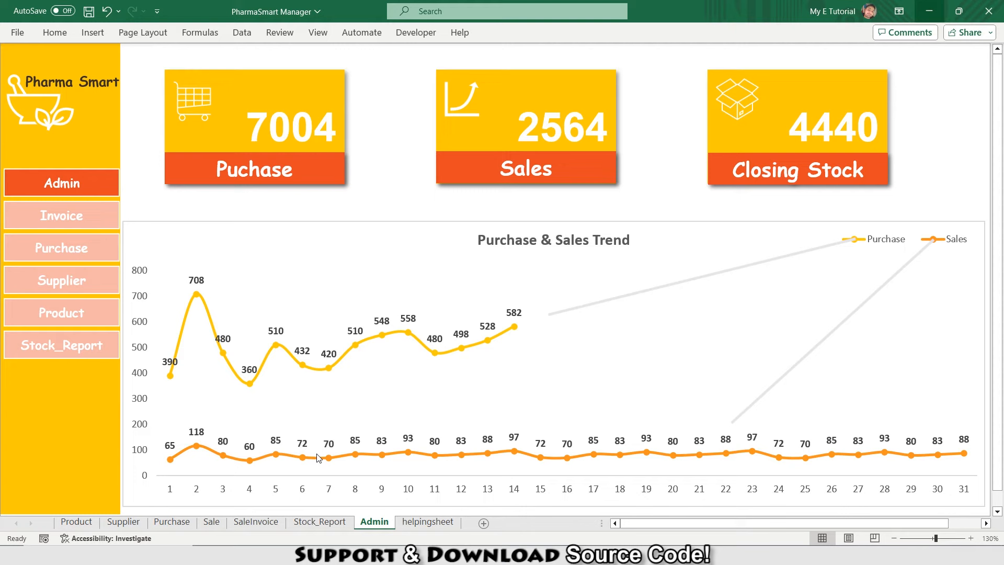
mouse_move(363, 347)
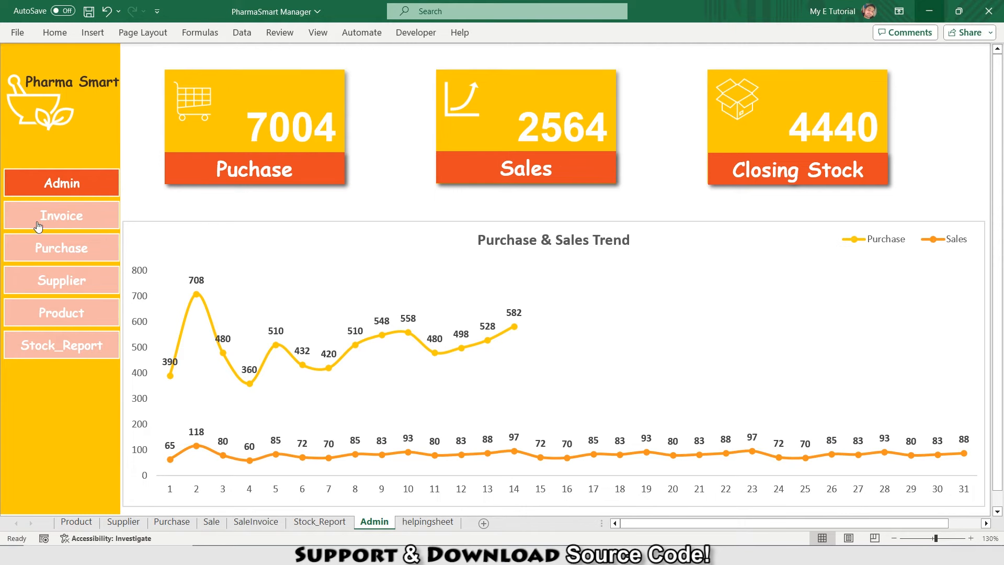
mouse_move(53, 175)
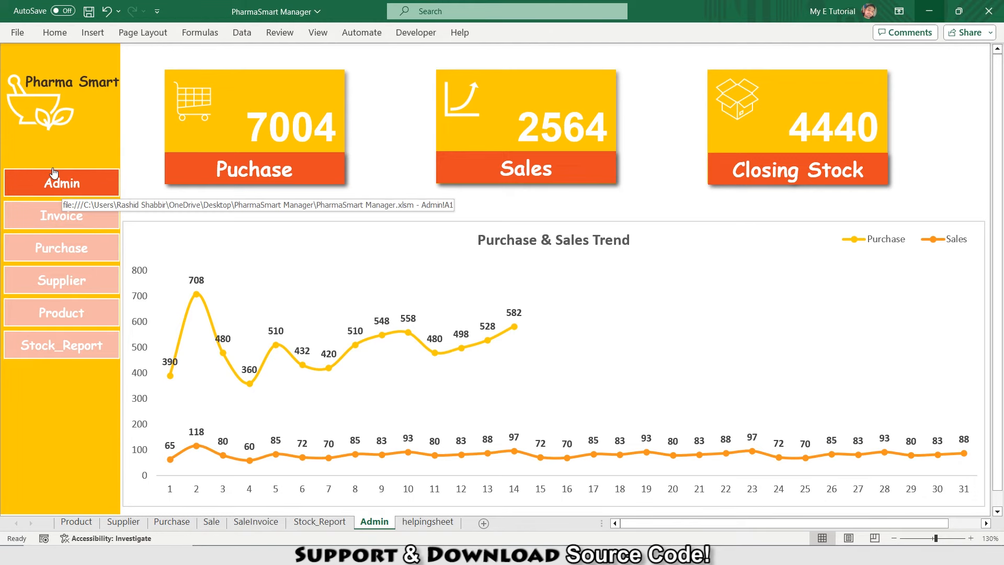
mouse_move(109, 284)
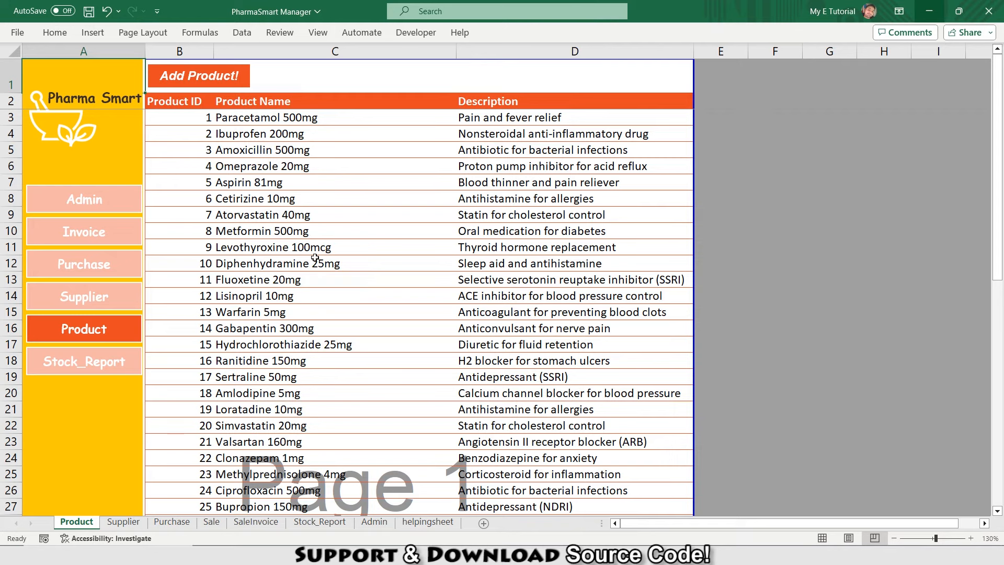
mouse_move(367, 177)
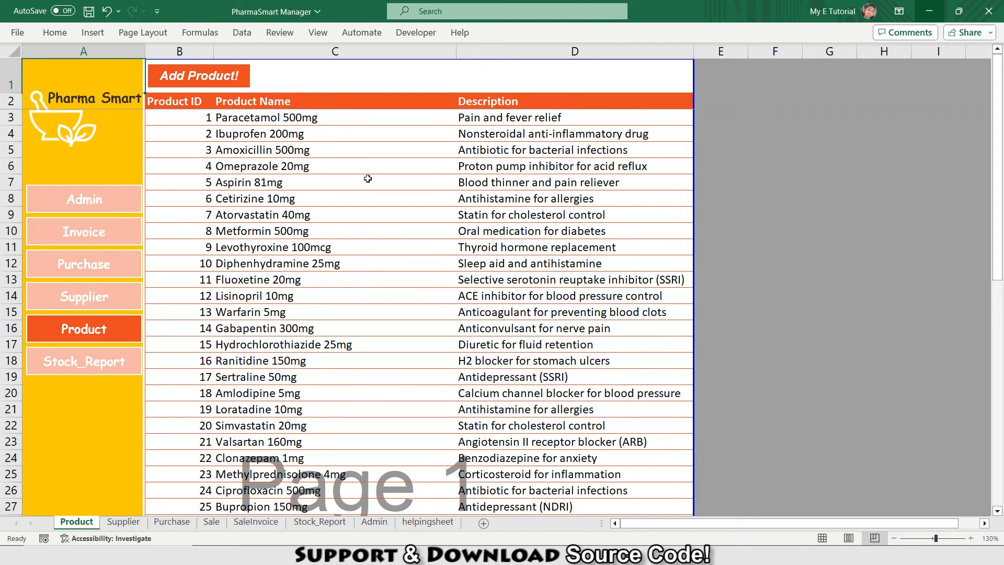
Step: Add the product Panadol, described as a pain killer, via the Add Product form and confirm
click(199, 75)
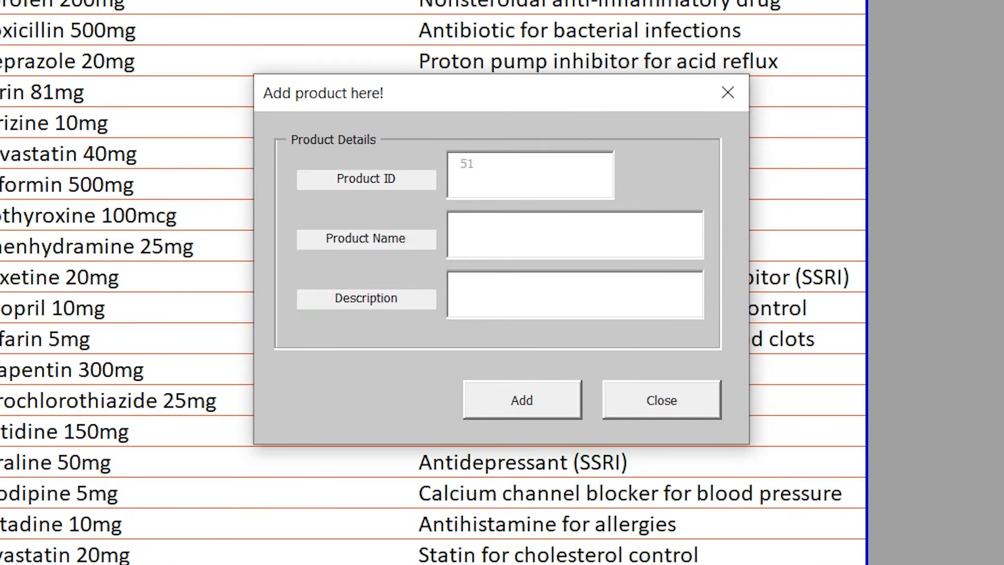
text(This is a pain killer)
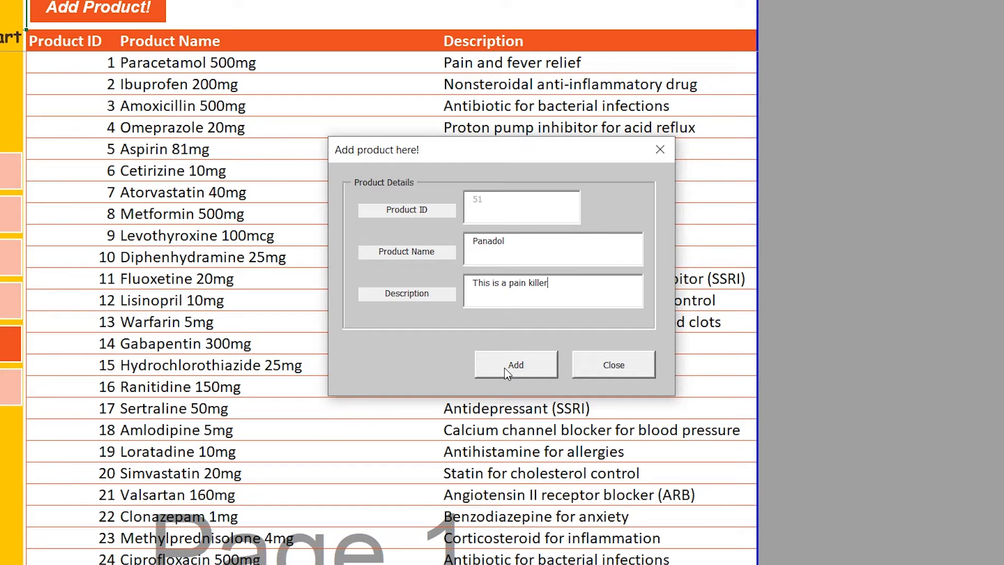
click(516, 364)
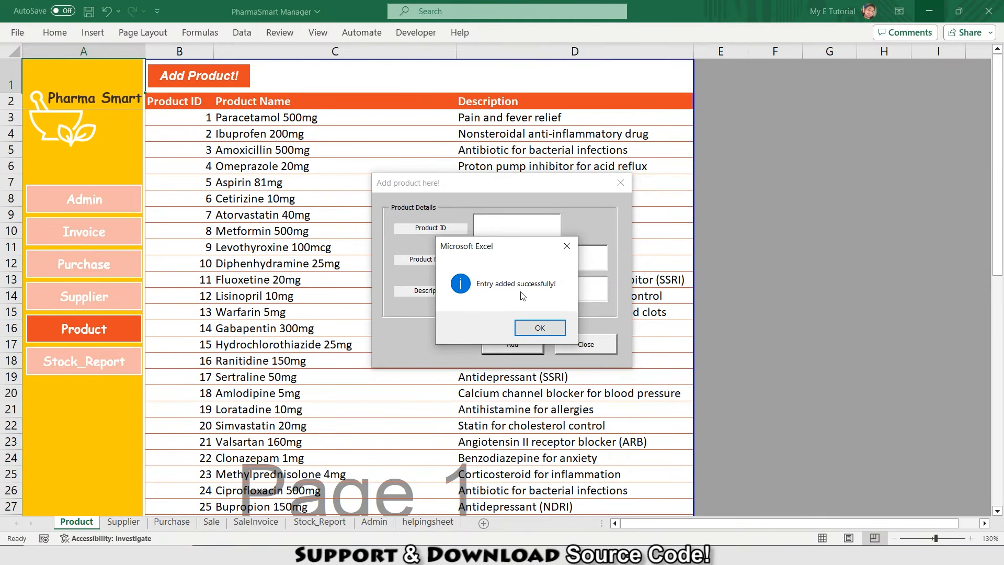
click(538, 327)
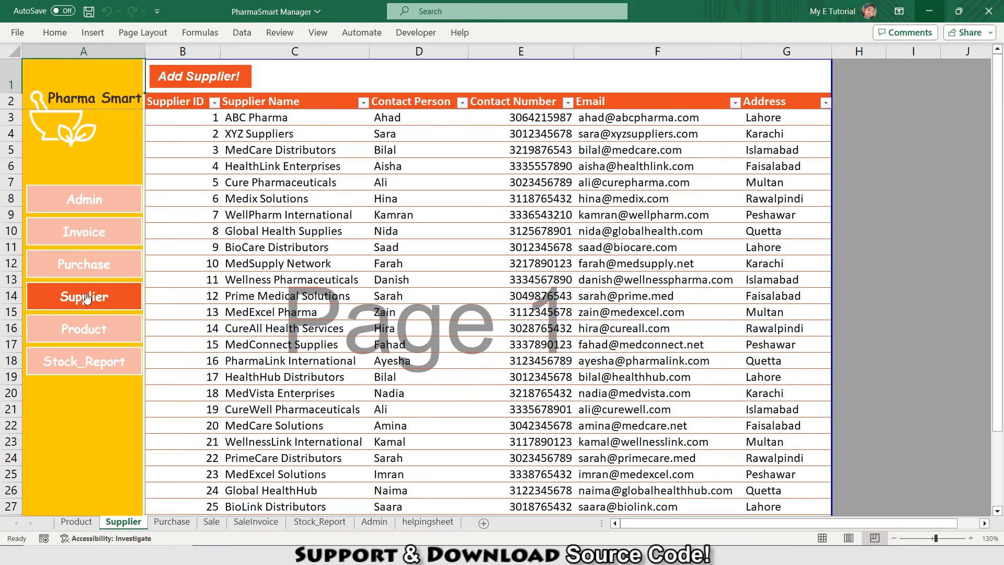
mouse_move(284, 272)
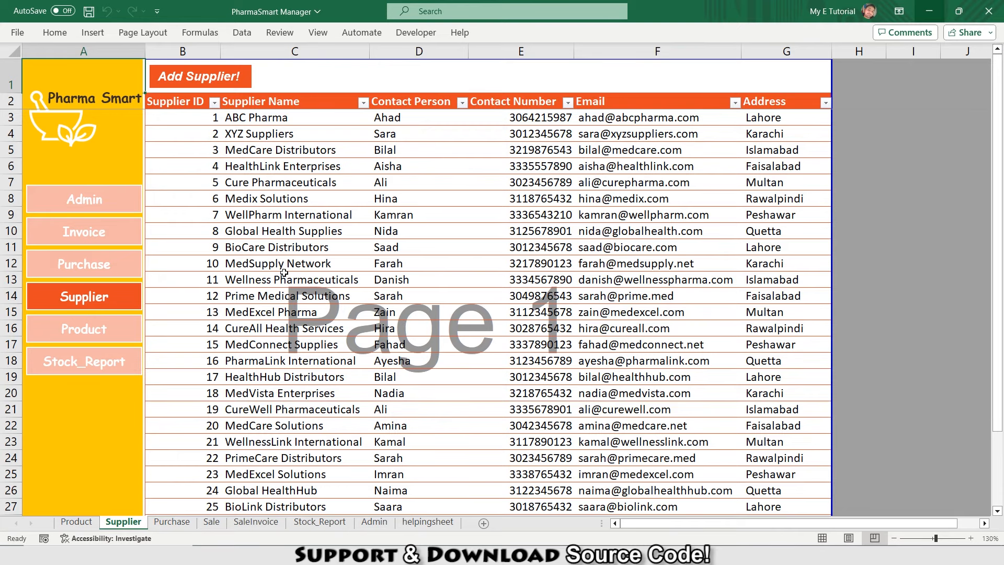
mouse_move(275, 169)
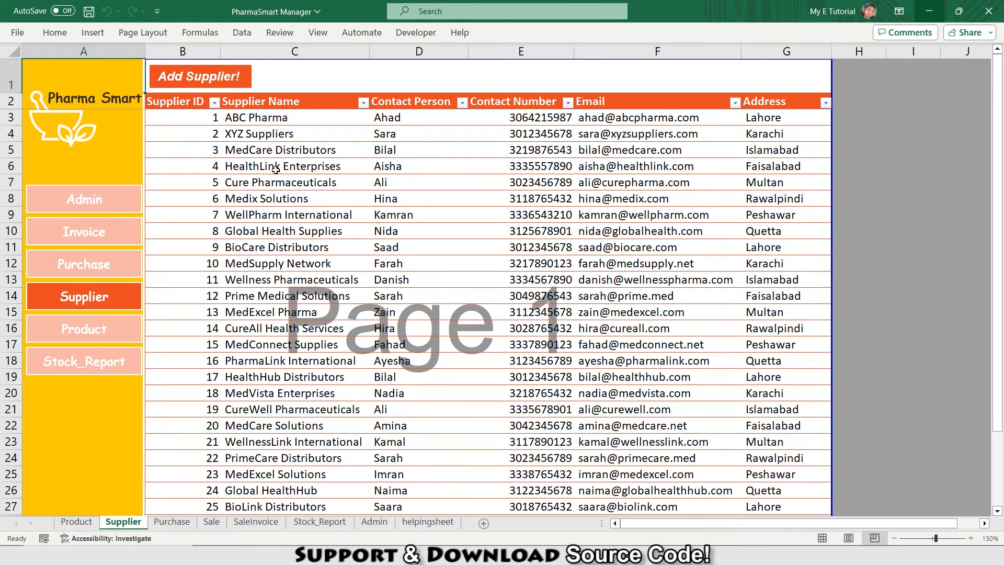
Step: Add supplier 31, Ahad Pharmacy, with contact, email and Lahore address, and confirm
click(200, 76)
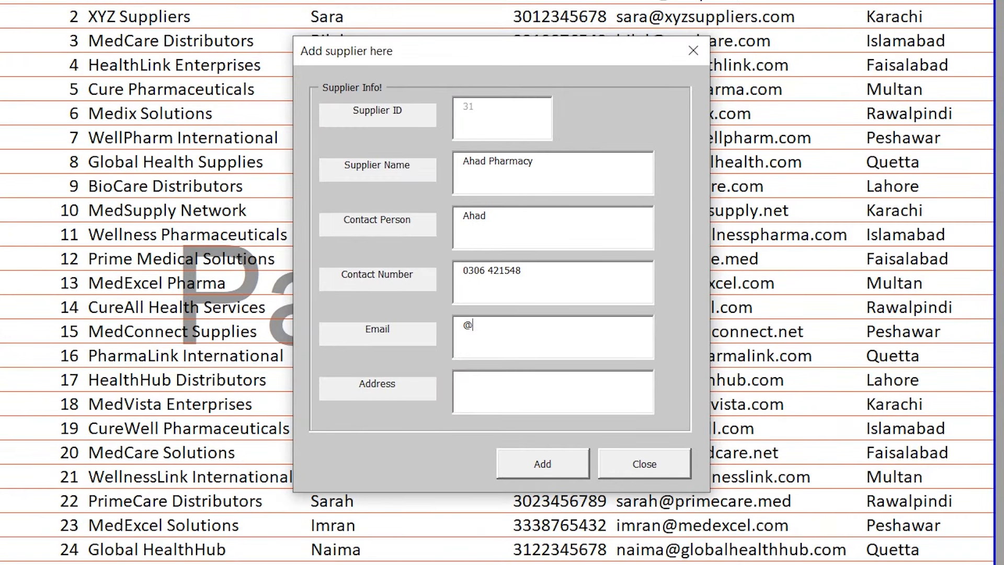
click(542, 463)
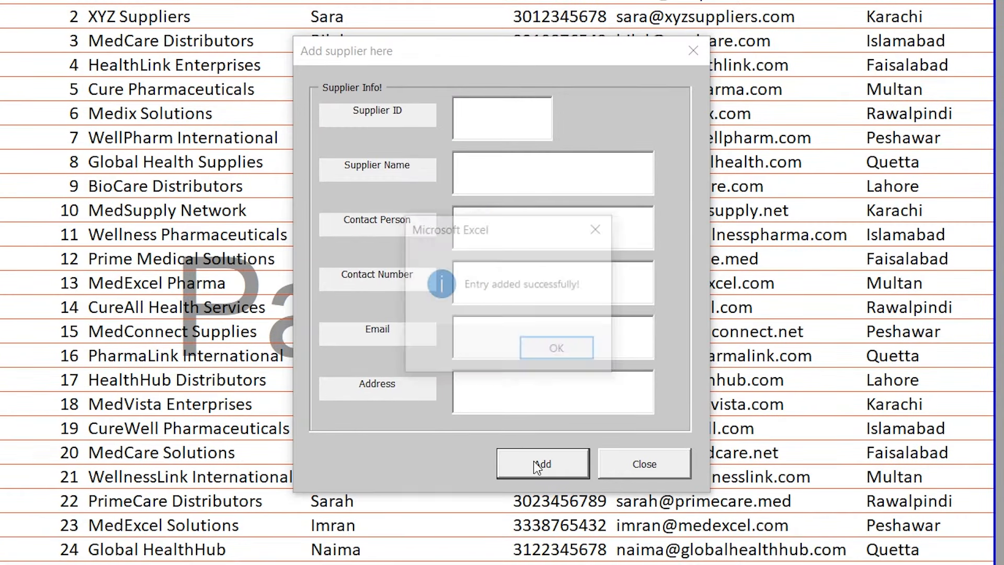
click(555, 347)
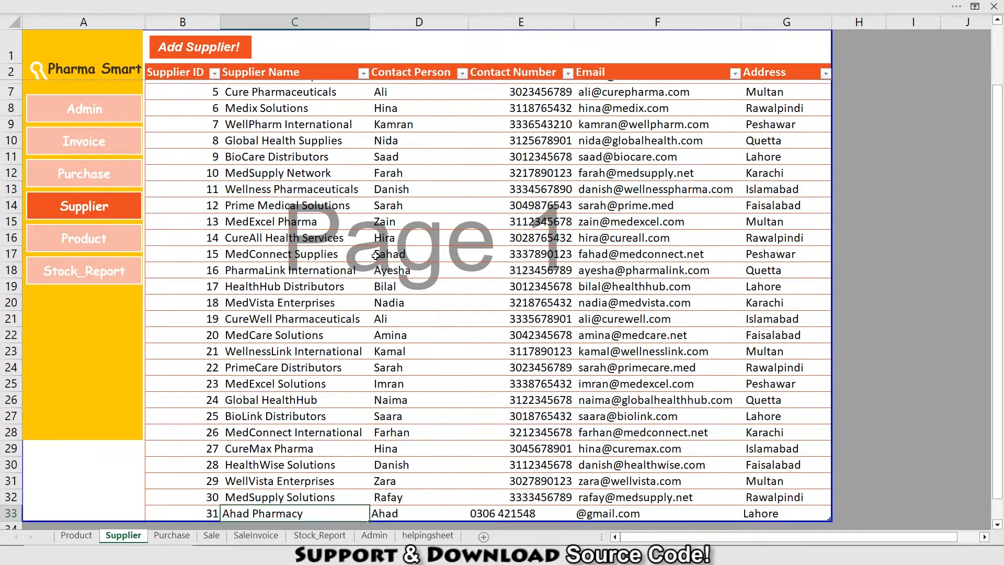
scroll(down, 3)
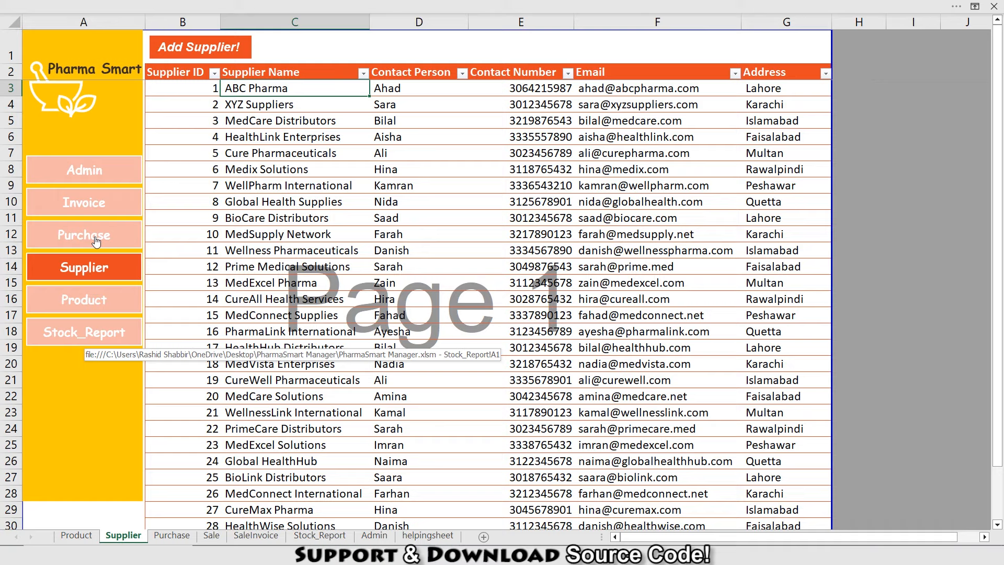
Step: Switch to the Purchase sheet of purchase records from the left navigation panel
click(84, 234)
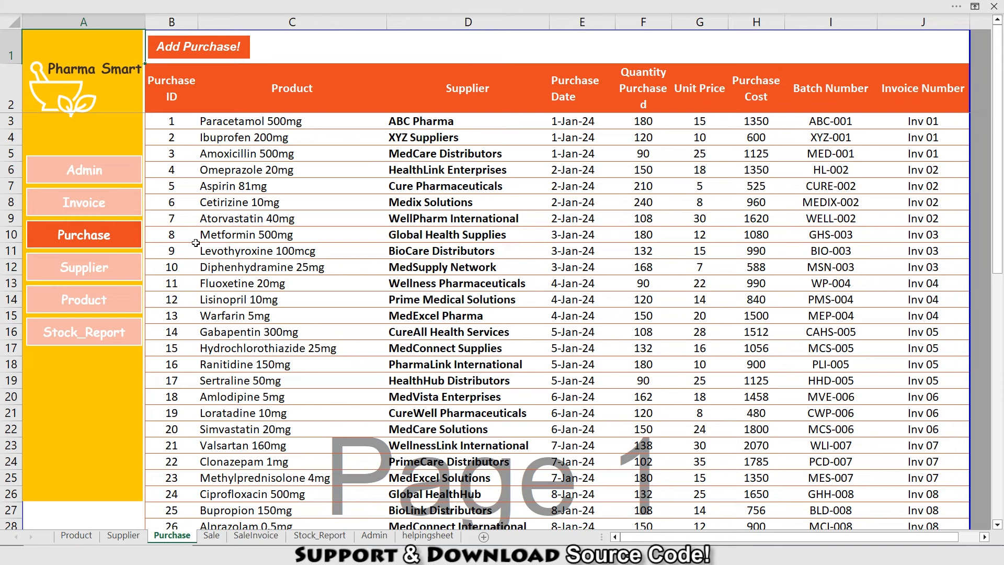
mouse_move(541, 169)
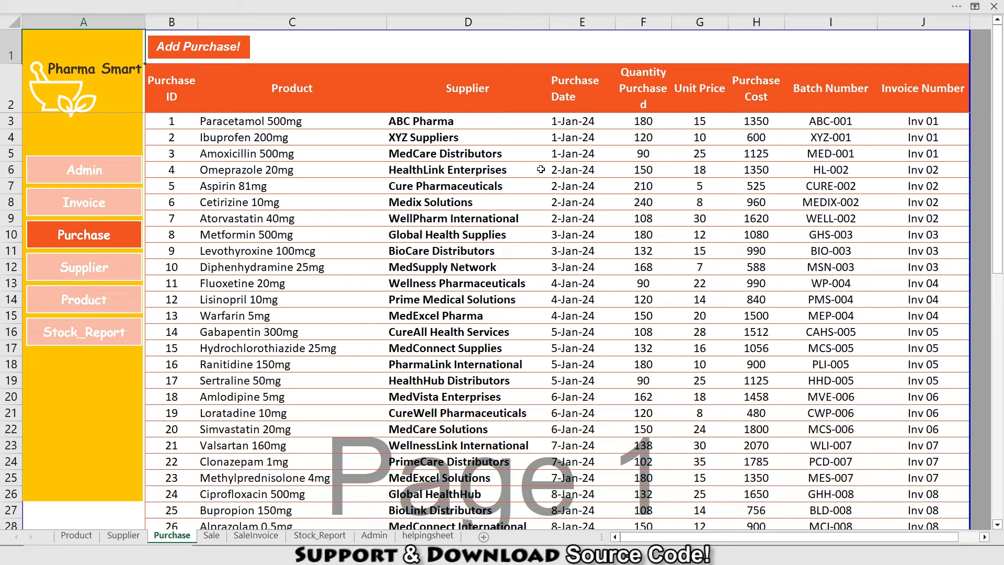
mouse_move(426, 195)
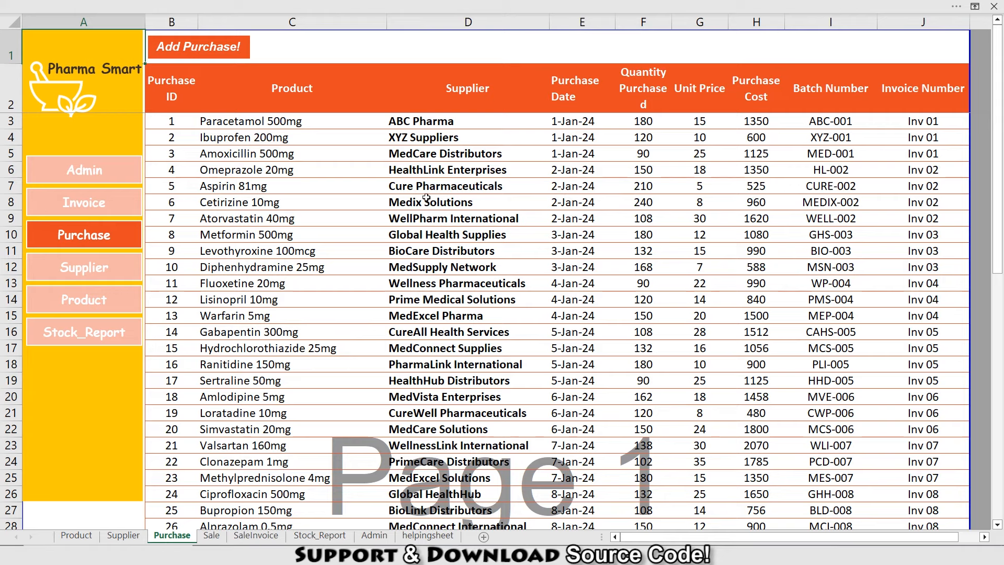
mouse_move(205, 61)
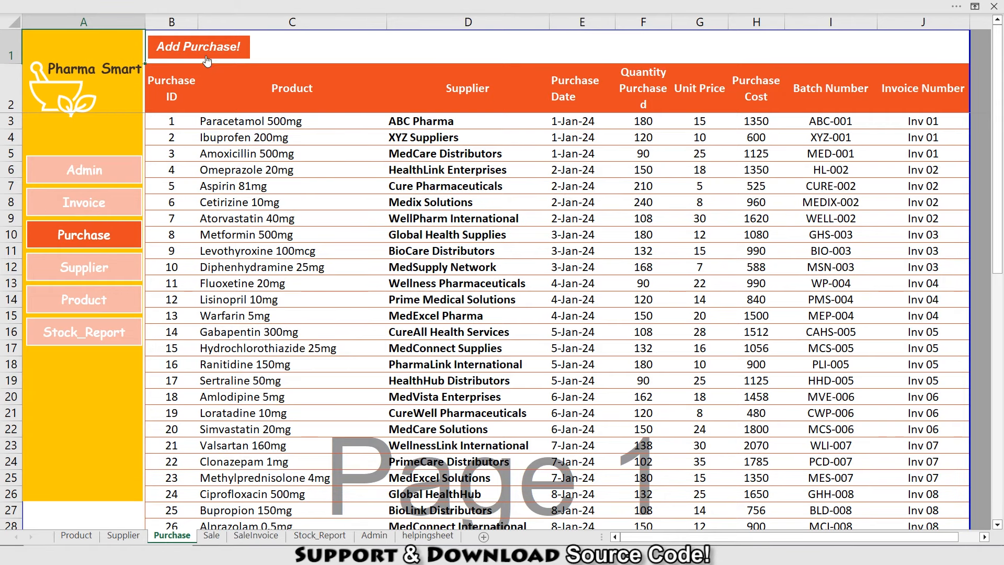
Step: Fill the purchase form: Ibuprofen 200mg from ABC Pharma, quantity 25, price 15, batch ABC-124, invoice 12458
click(199, 47)
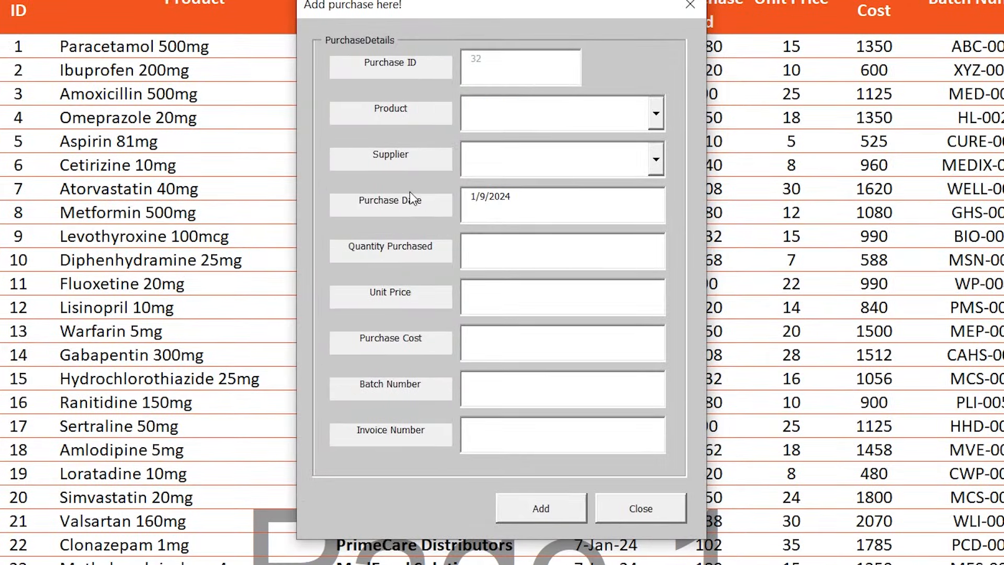
click(655, 158)
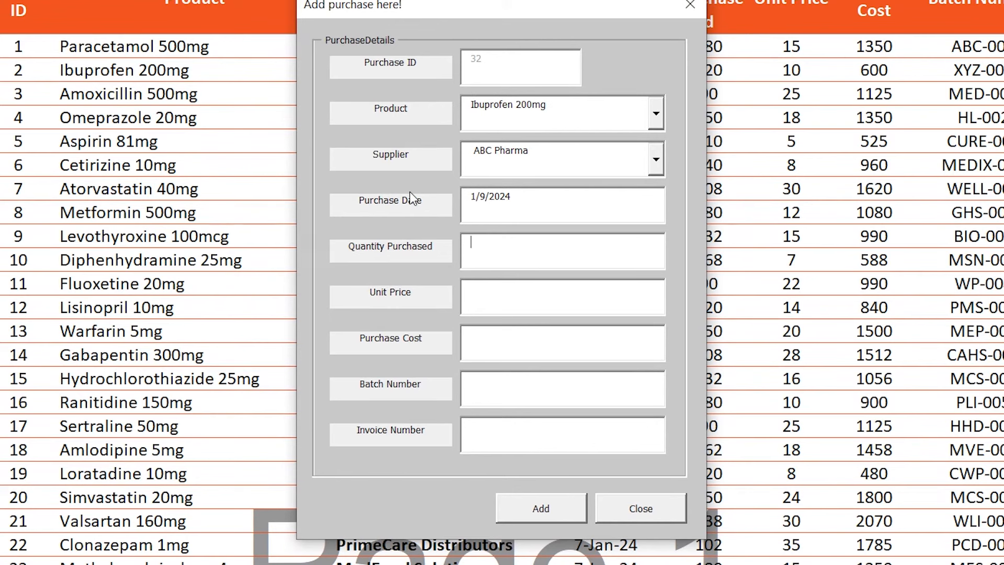
text(25)
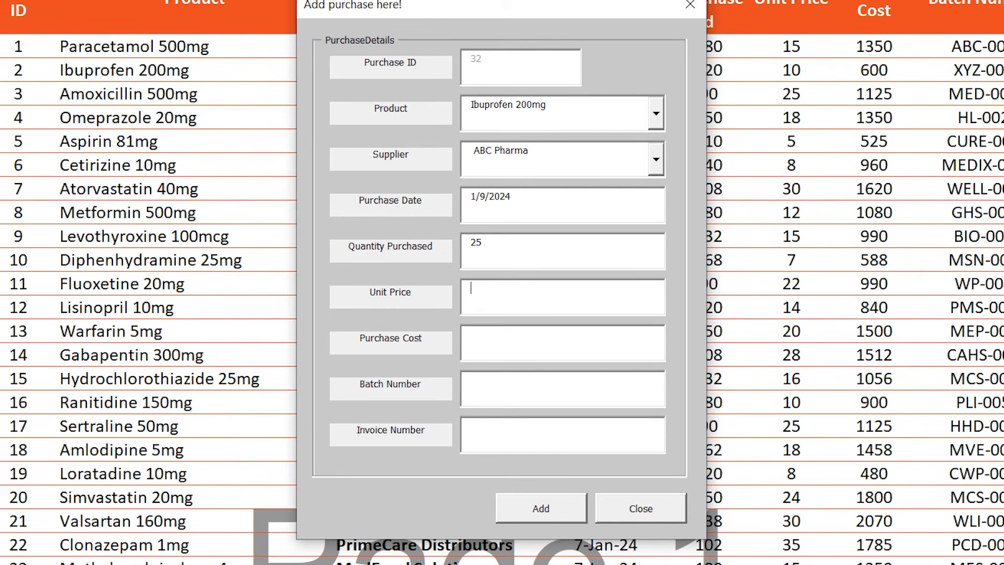
text(15)
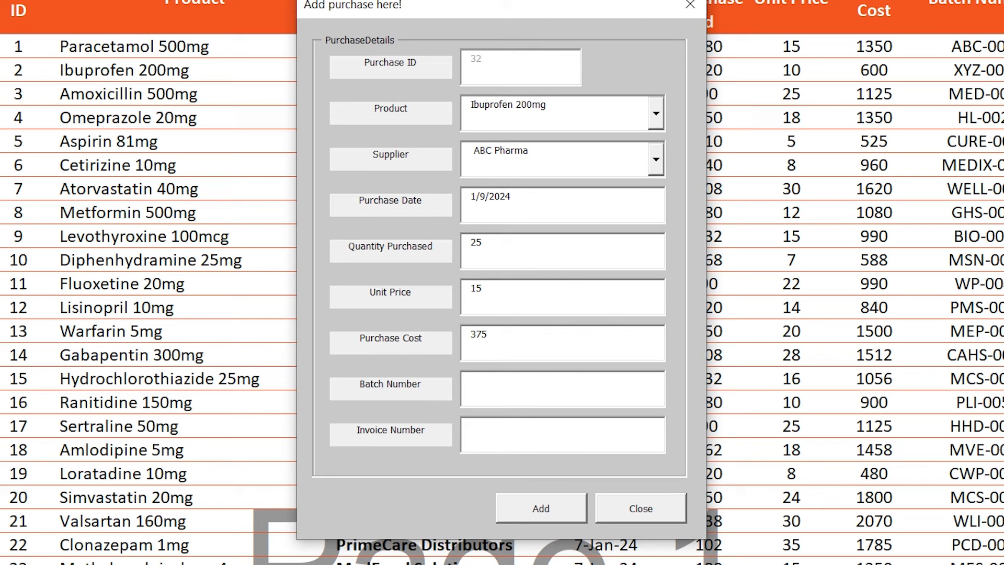
text(ABC)
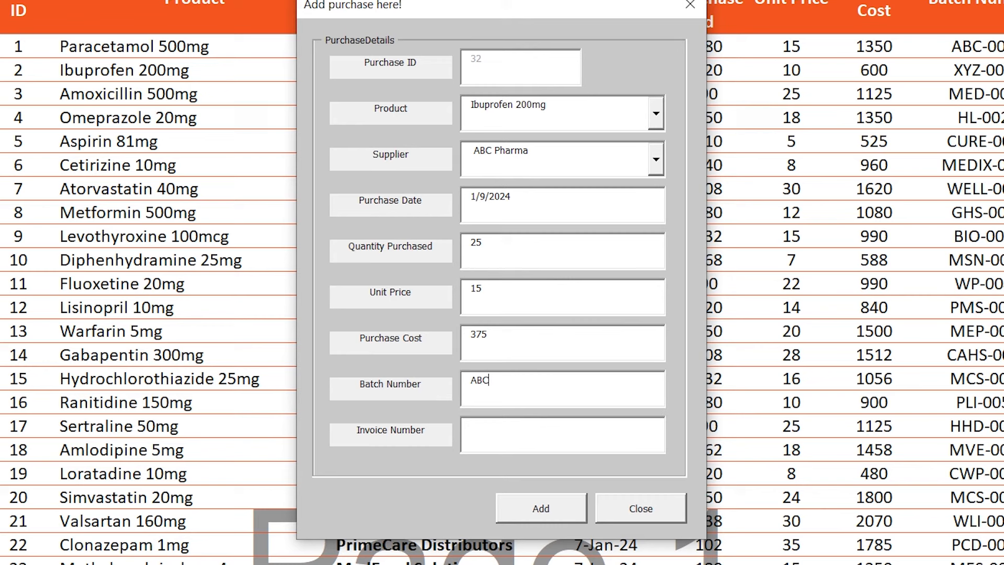
text(-124)
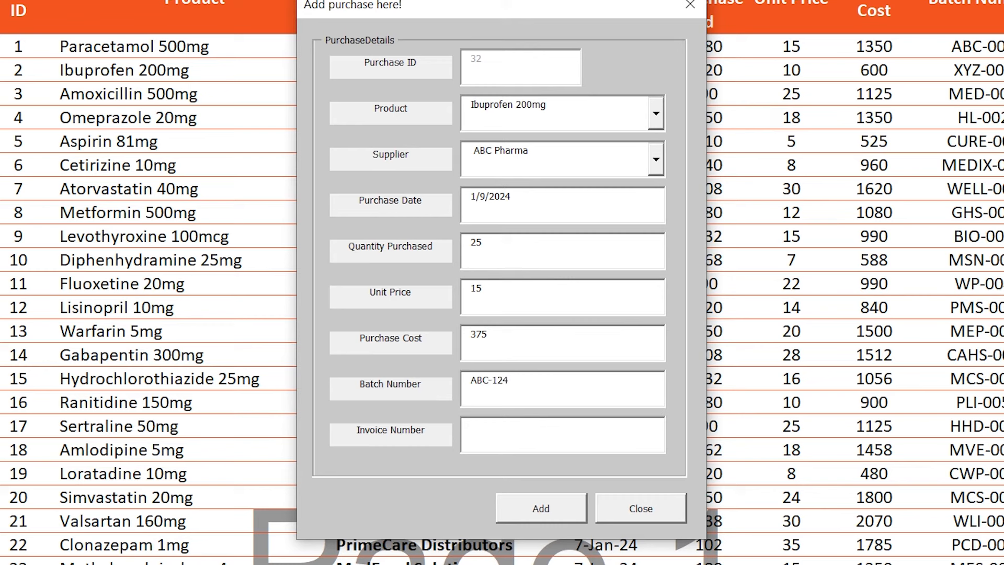
text(12458)
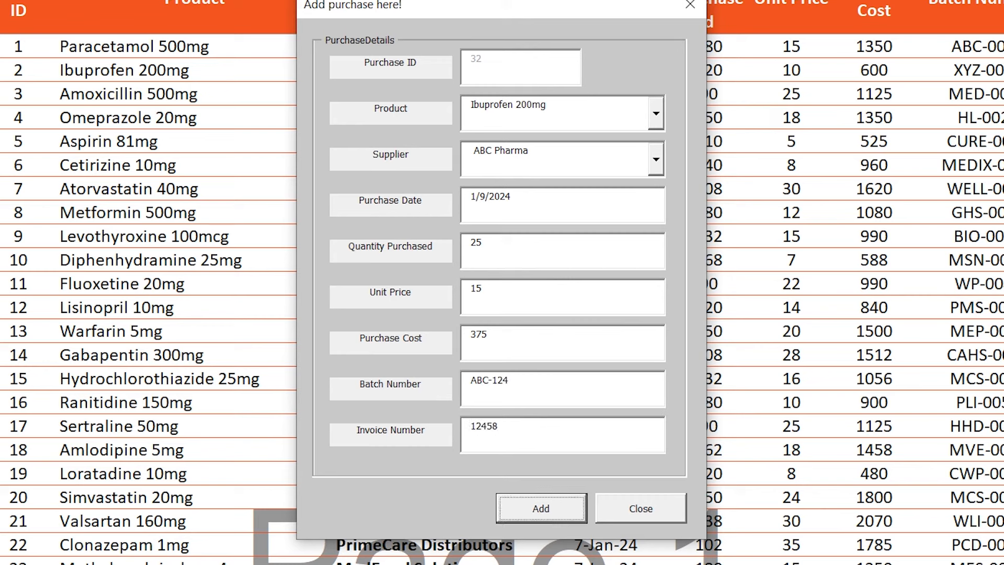
Step: Save the purchase as record 32 with cost 375 and confirm the entry
click(541, 508)
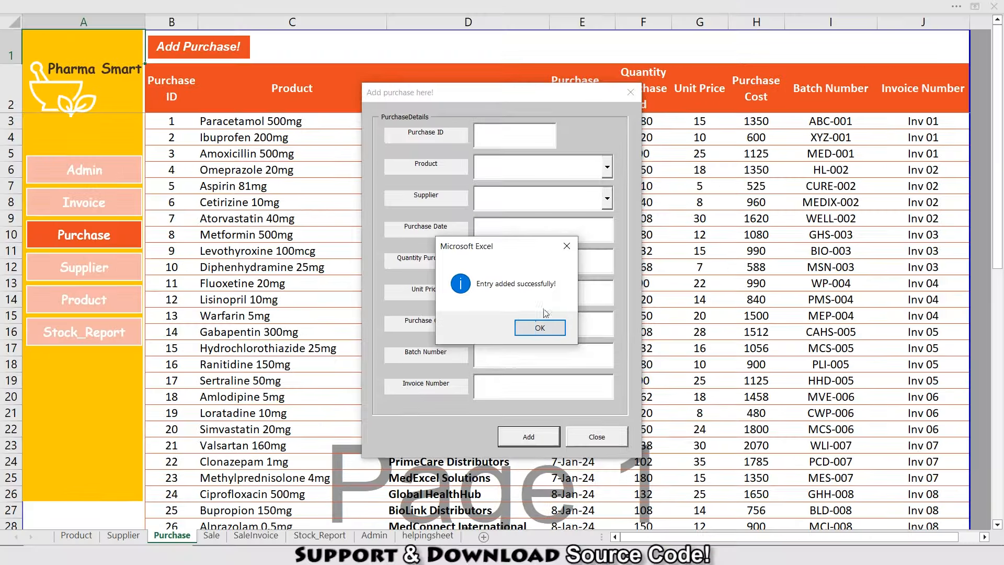
click(540, 328)
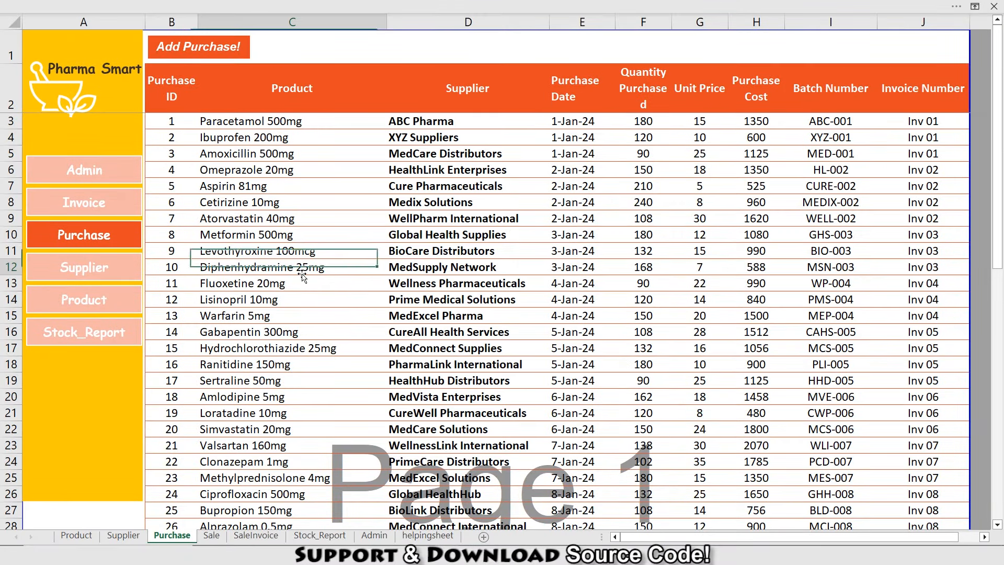
scroll(down, 3)
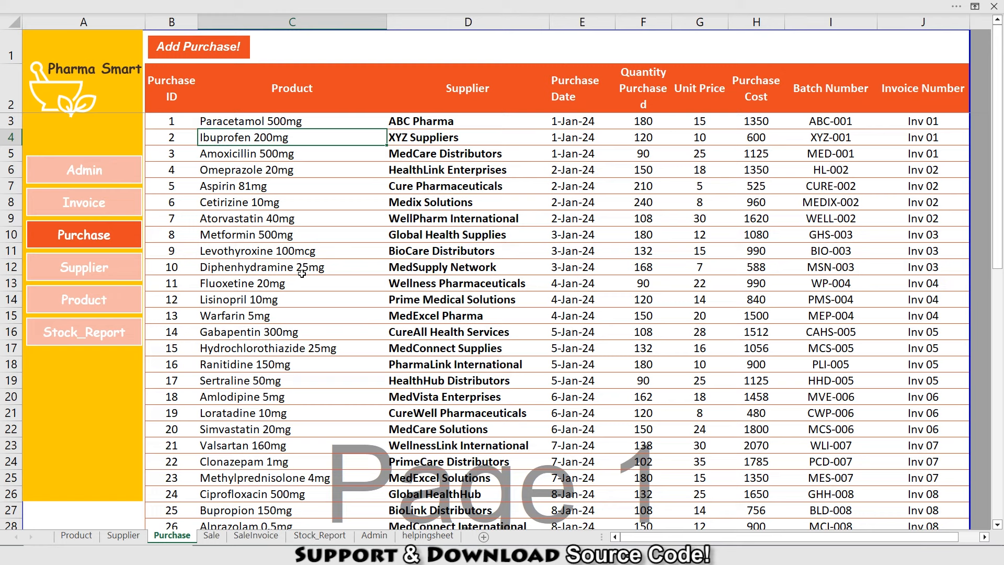
mouse_move(339, 299)
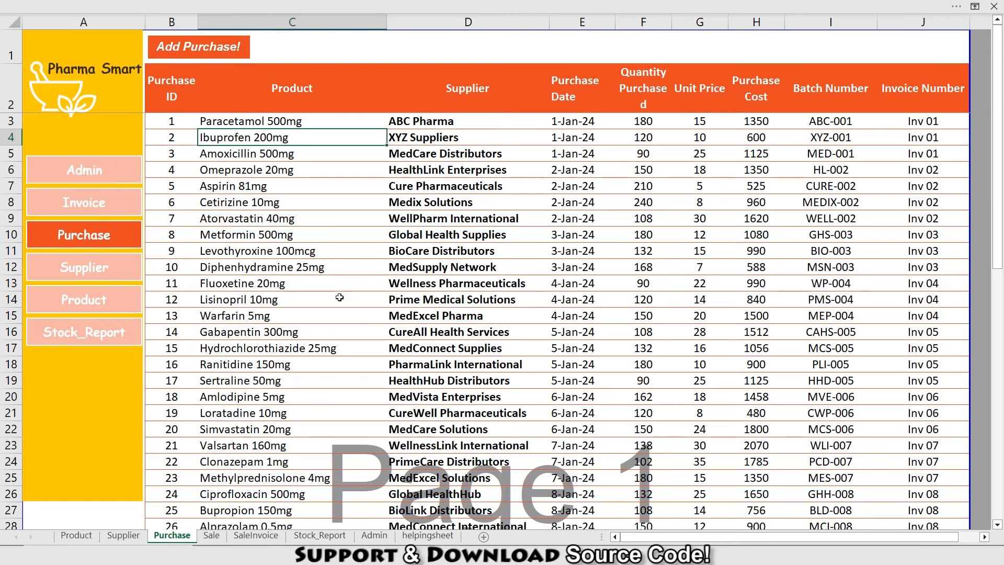
Step: Go to the Sale sheet of invoice records via the Invoice sidebar button
click(210, 536)
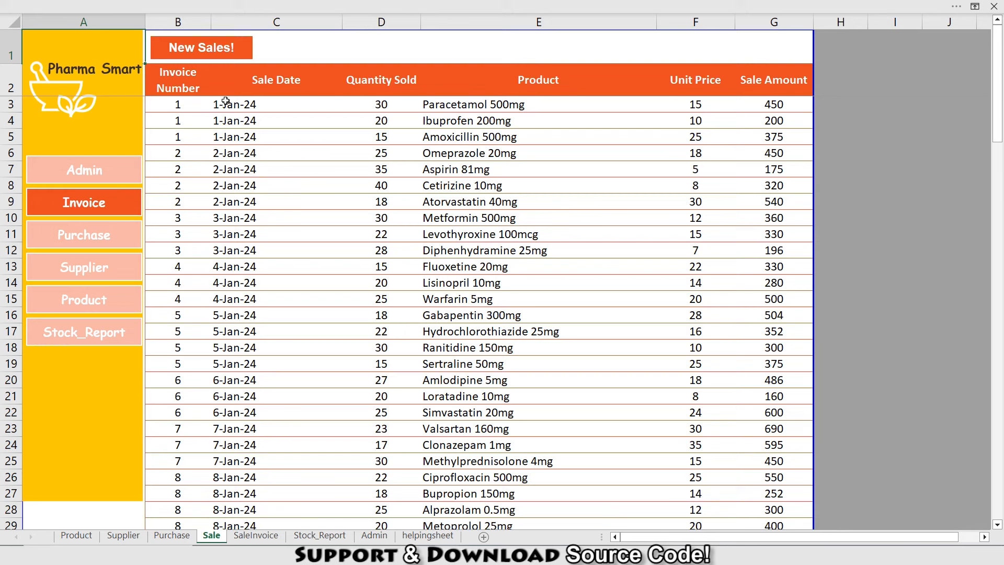
mouse_move(256, 95)
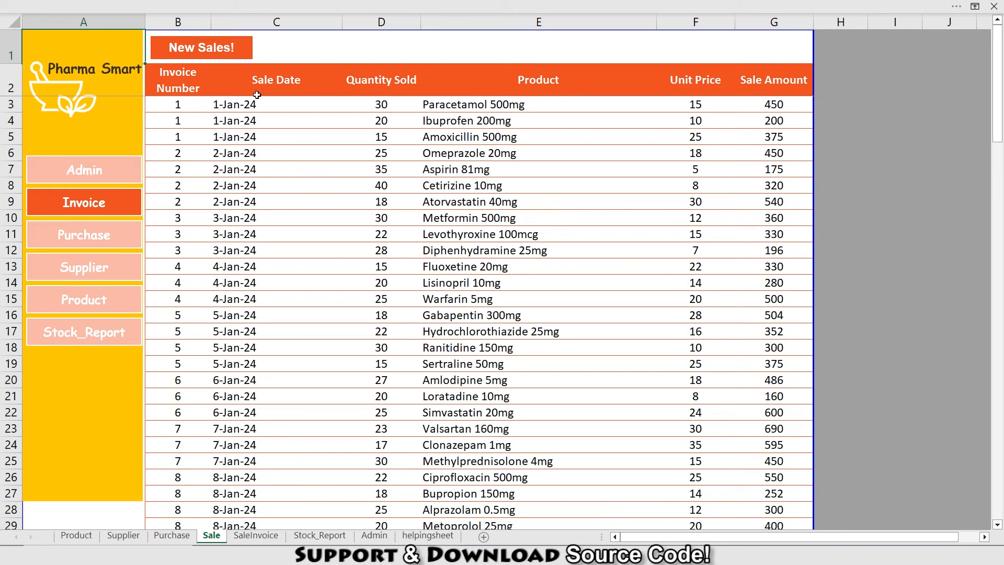
mouse_move(381, 120)
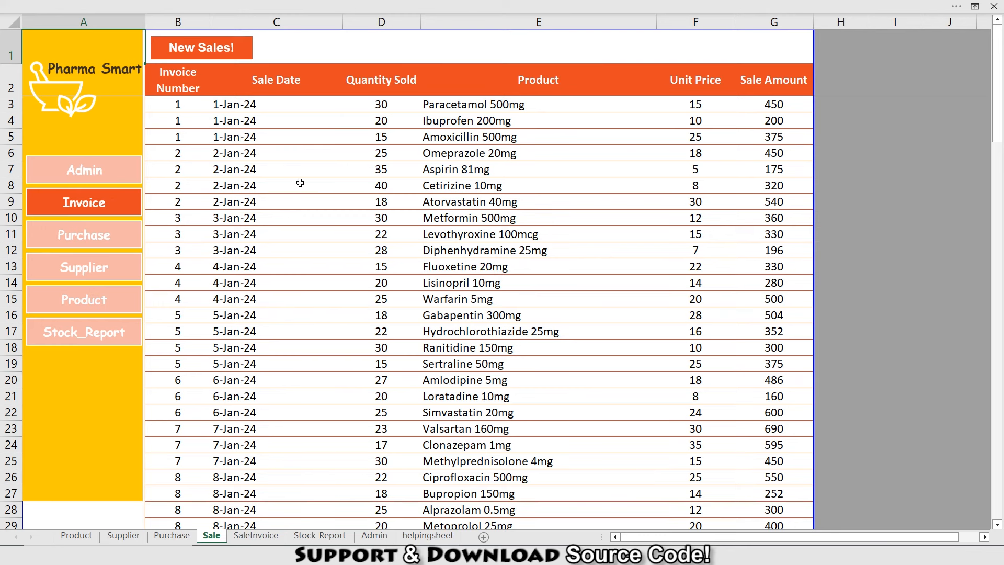
mouse_move(201, 47)
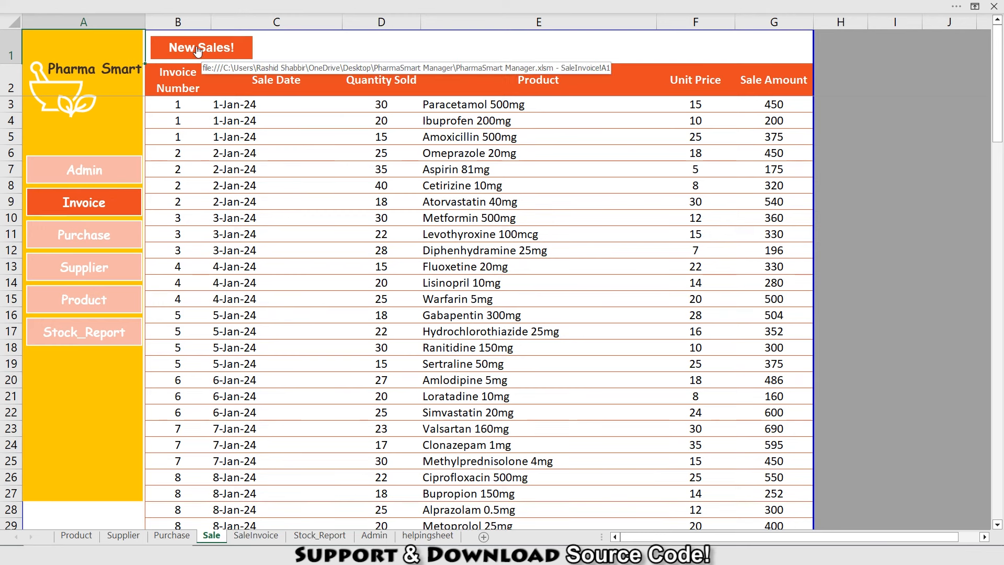
Step: Record a new sale of 5 Paracetamol 500mg and 5 Metformin 500mg at 20 each, total 200
click(201, 47)
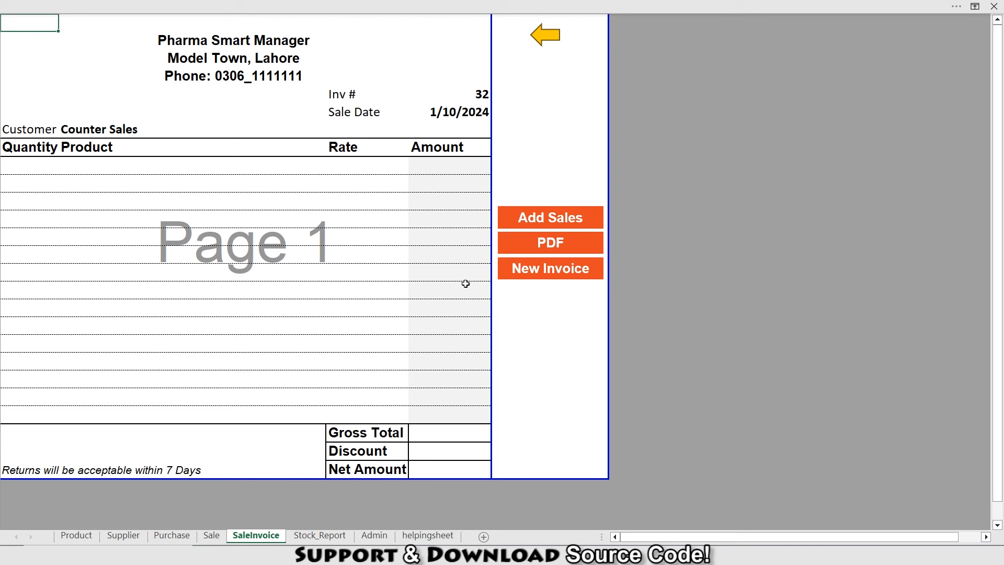
text(PAR)
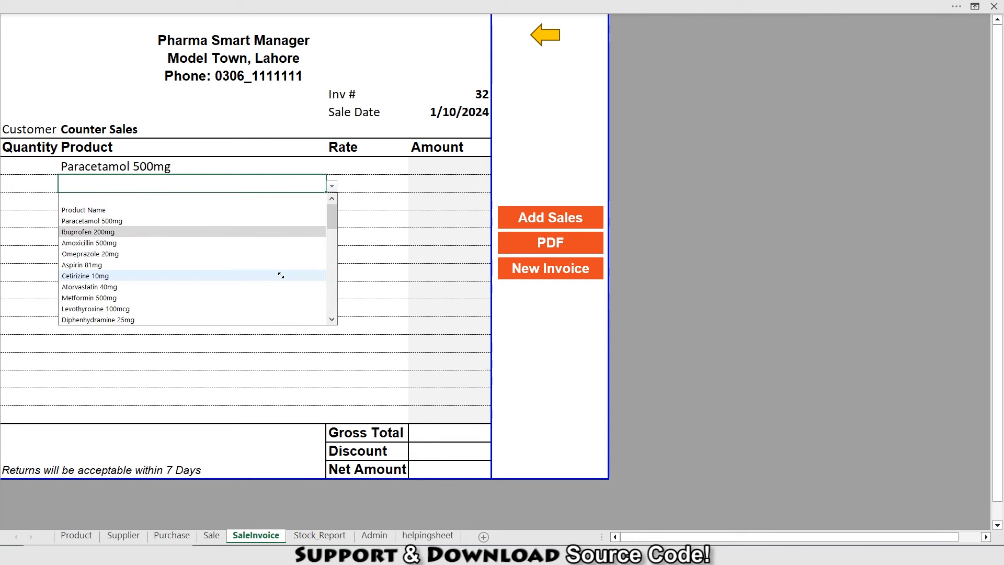
click(89, 298)
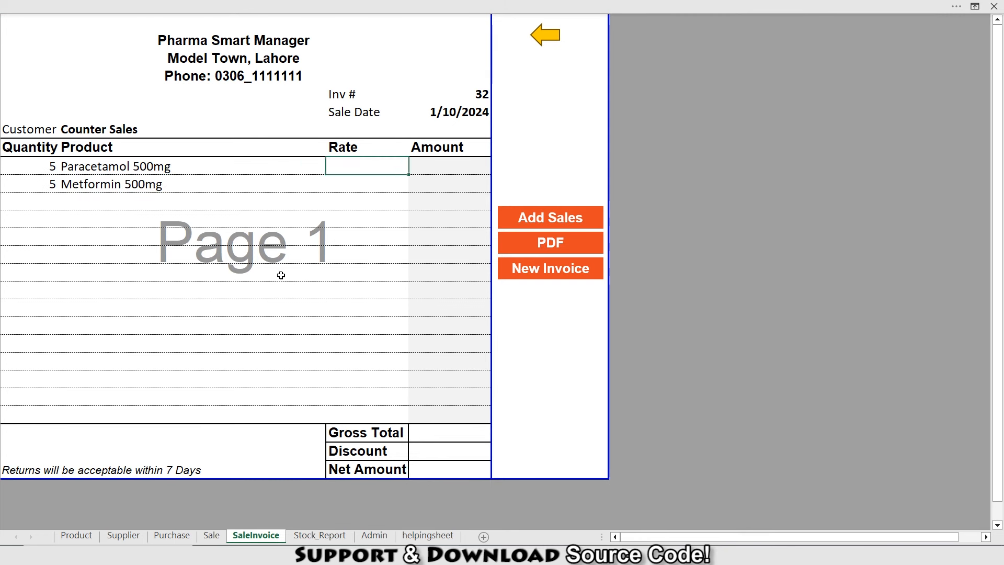
text(20)
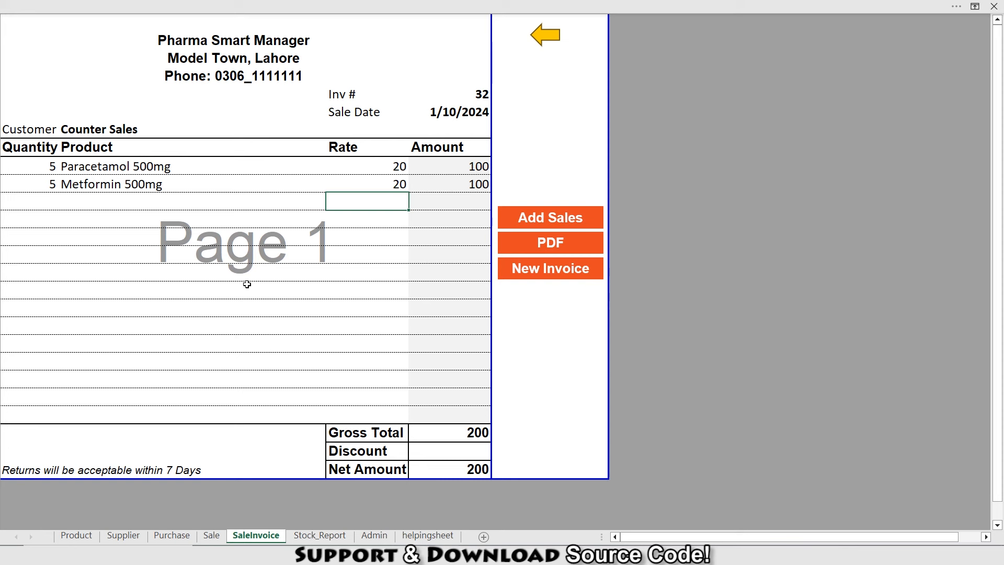
mouse_move(372, 189)
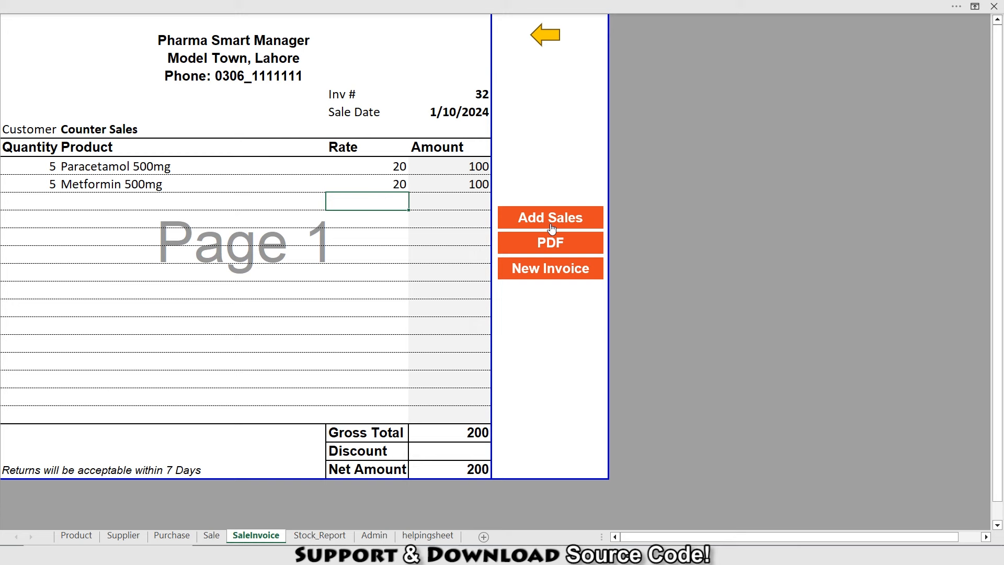
click(549, 217)
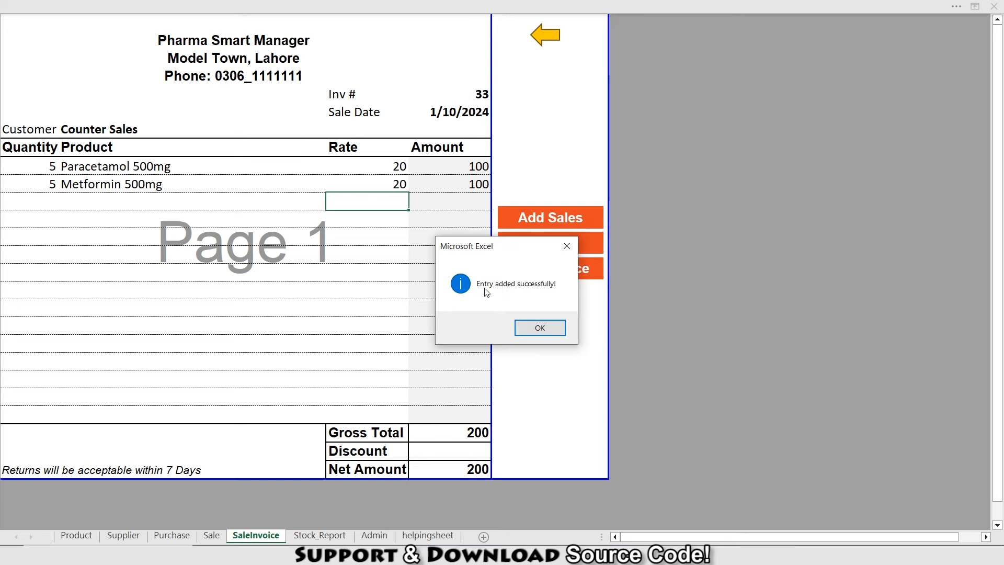
click(538, 328)
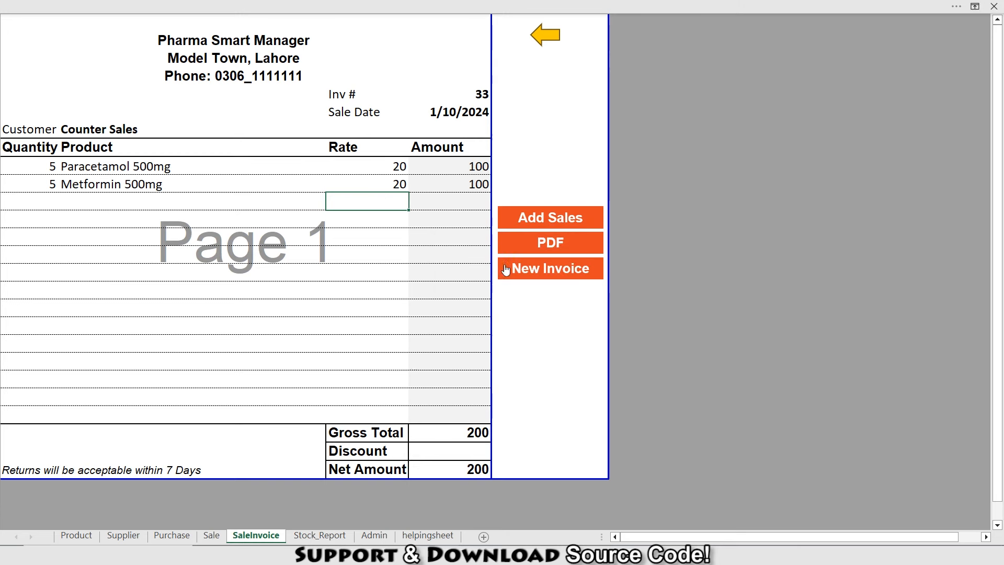
Step: Save the sale invoice as PDF file 33 and confirm
click(210, 536)
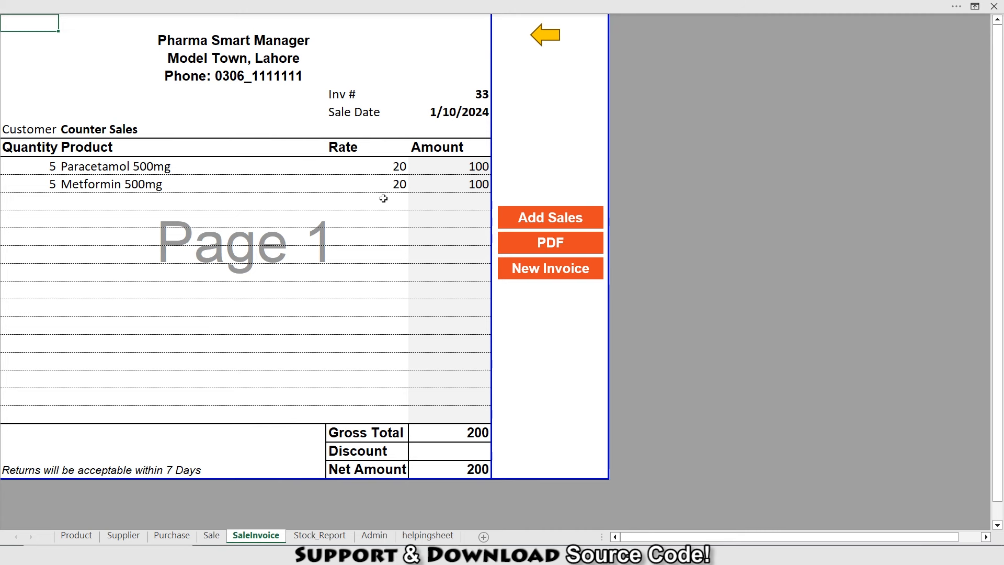
click(549, 243)
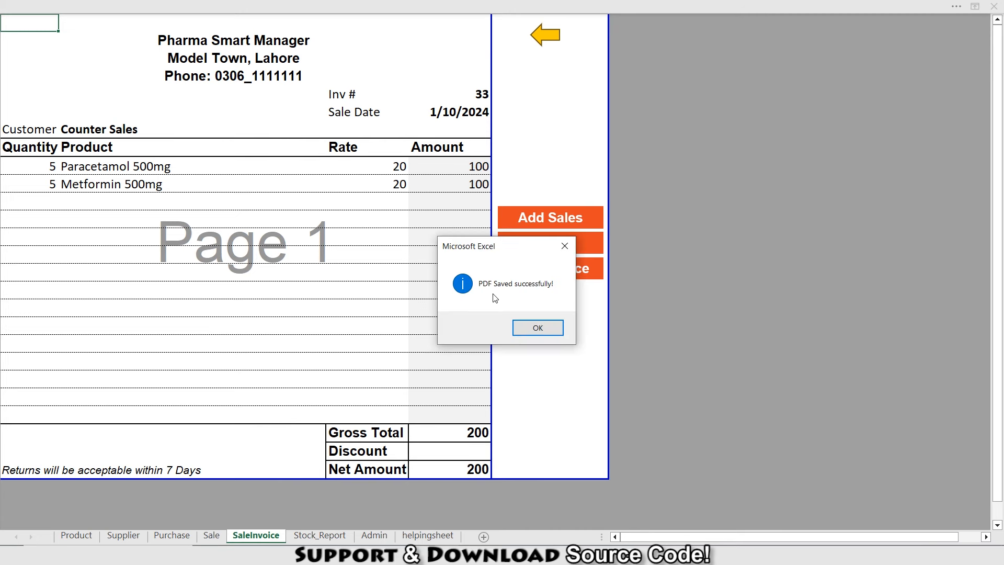
click(537, 327)
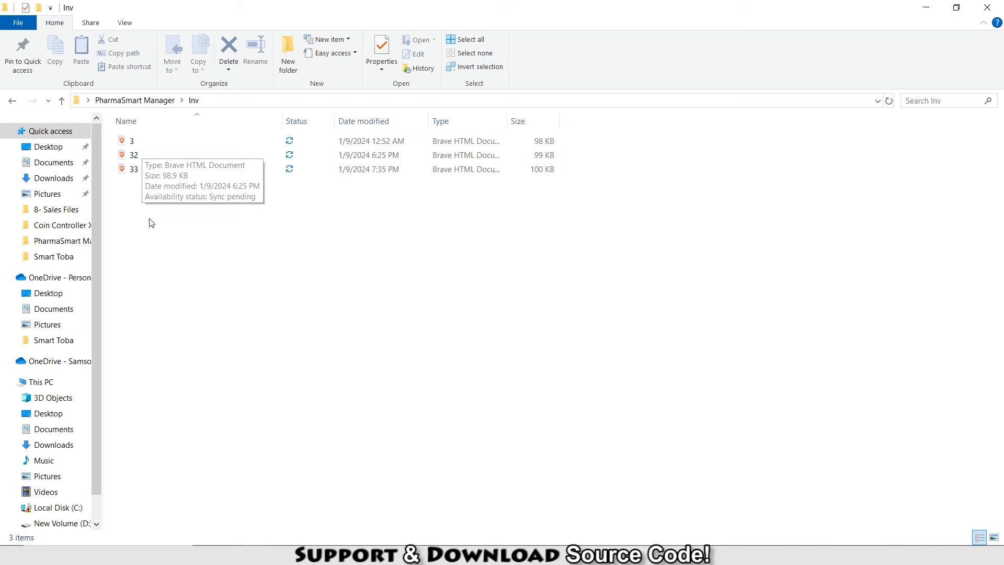
Step: View saved invoice file 33 in the Inv folder, then return to Excel
double_click(134, 169)
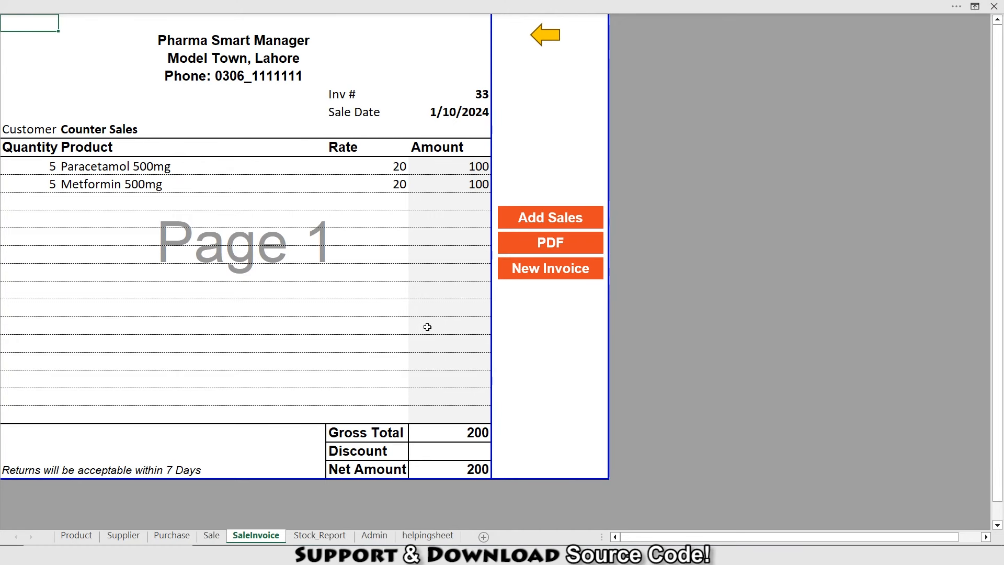
Step: Clear invoice 33's product lines and totals with New Invoice and confirm
click(550, 268)
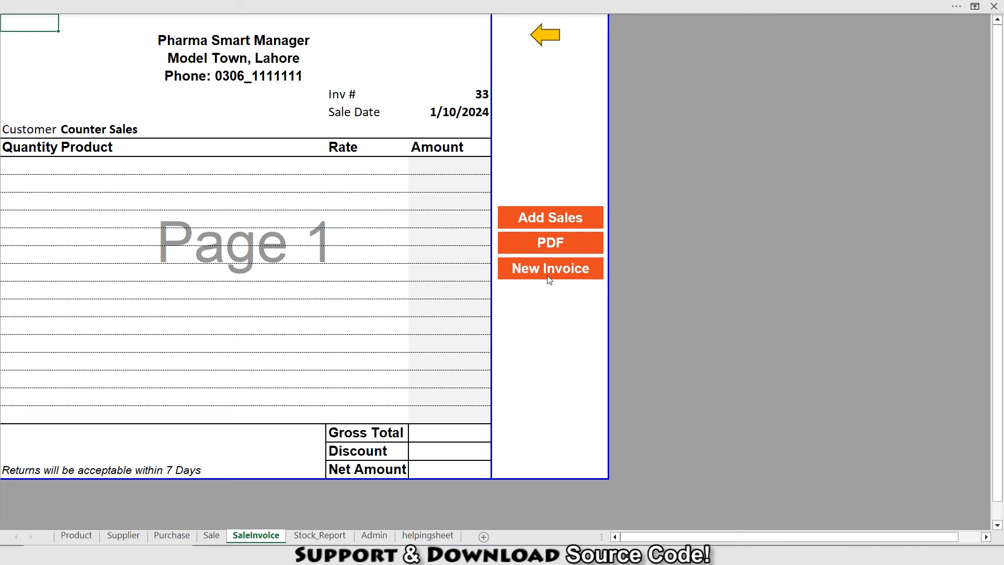
click(549, 267)
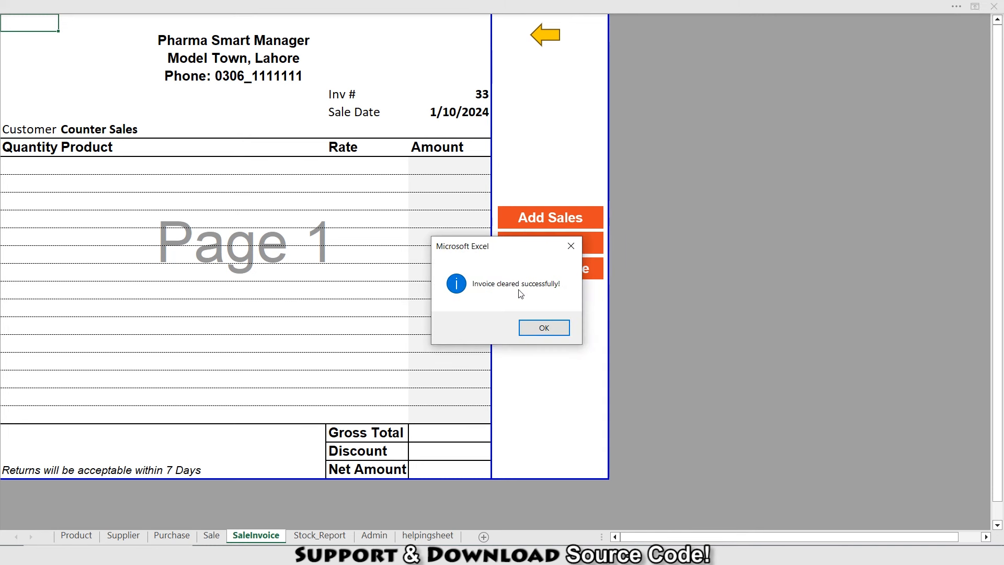
click(543, 328)
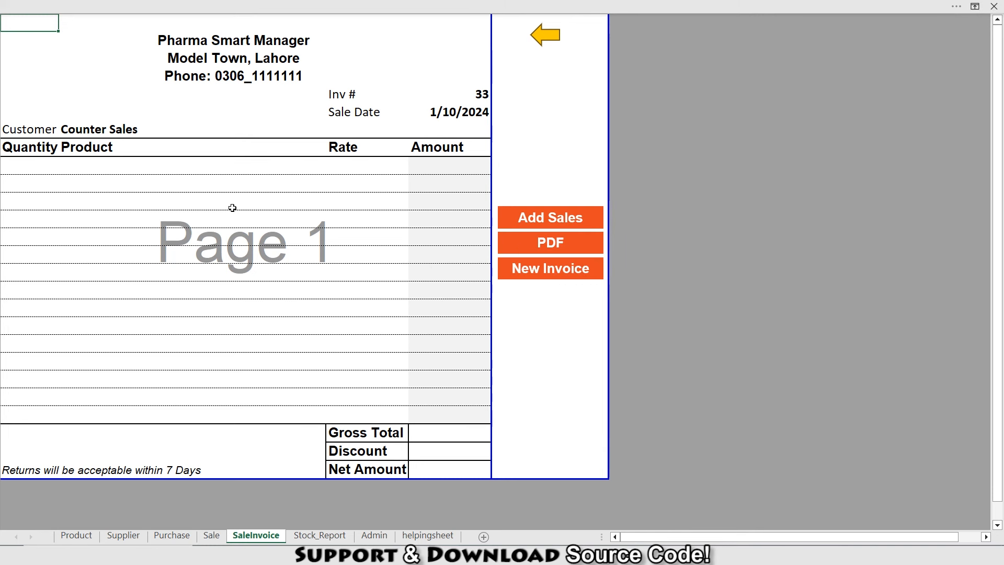
mouse_move(504, 50)
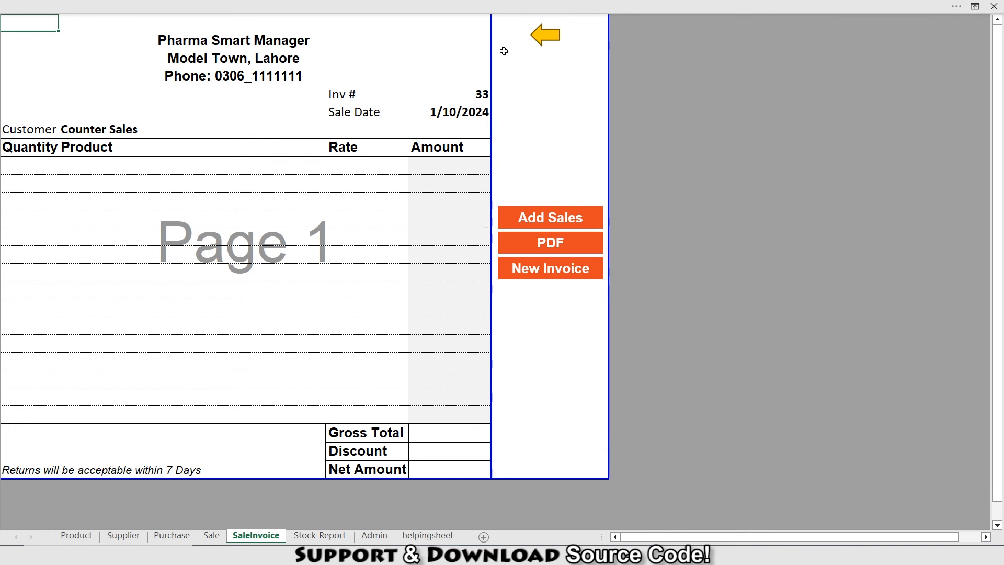
Step: Review the Stock_Report's Closing Stock column down to grand totals 7004, 2564 and 4440
click(210, 535)
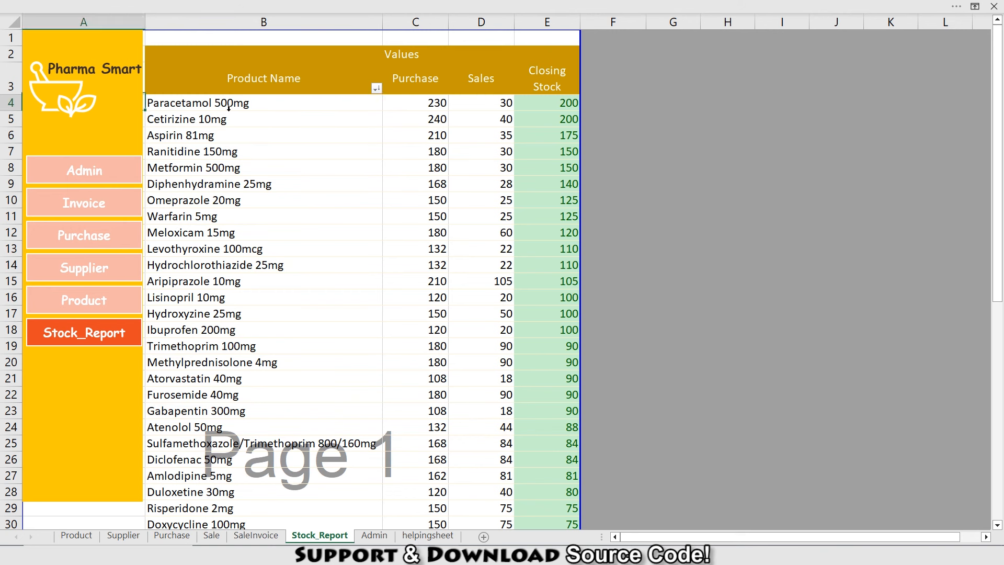
click(415, 22)
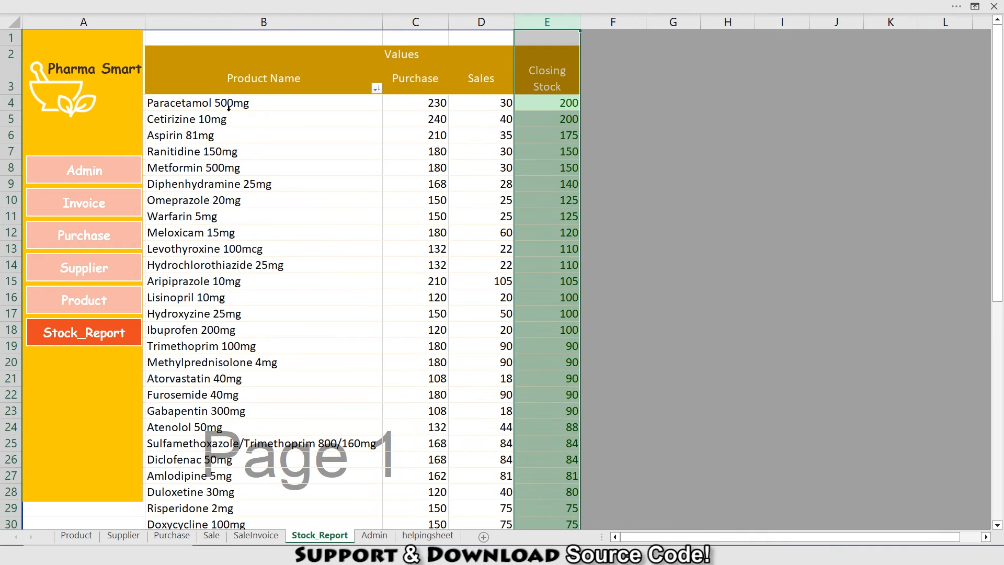
scroll(down, 3)
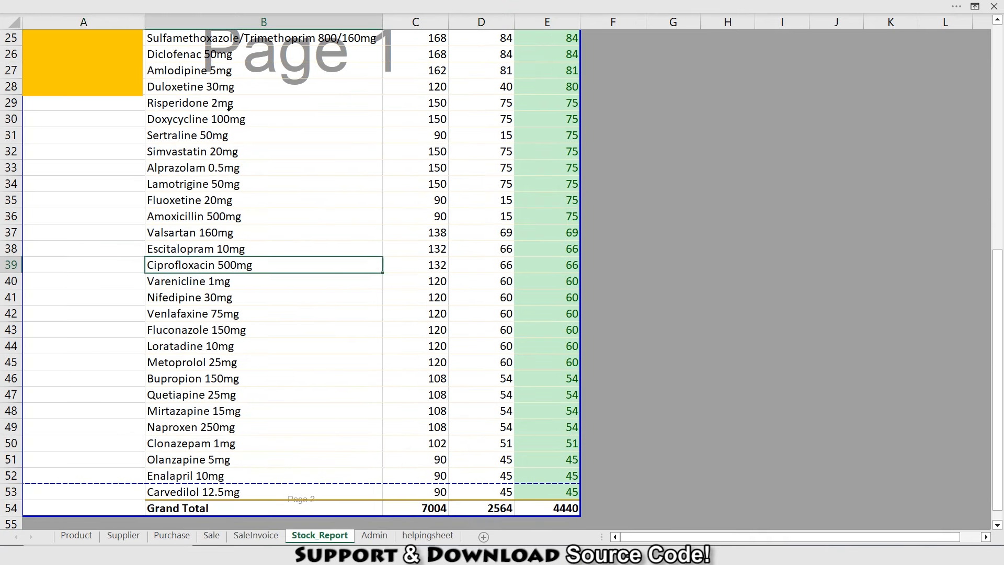